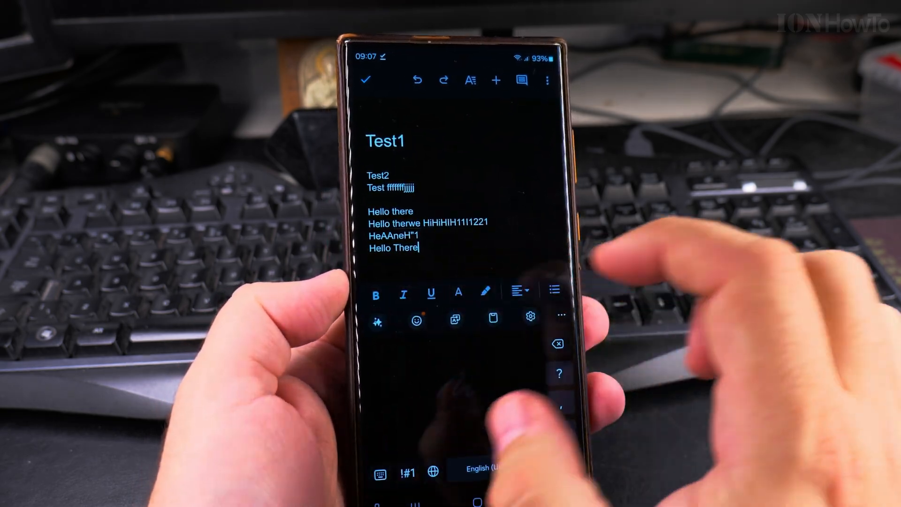
Step: Open Samsung Keyboard settings from the Test1 note via the toolbar gear icon
click(560, 314)
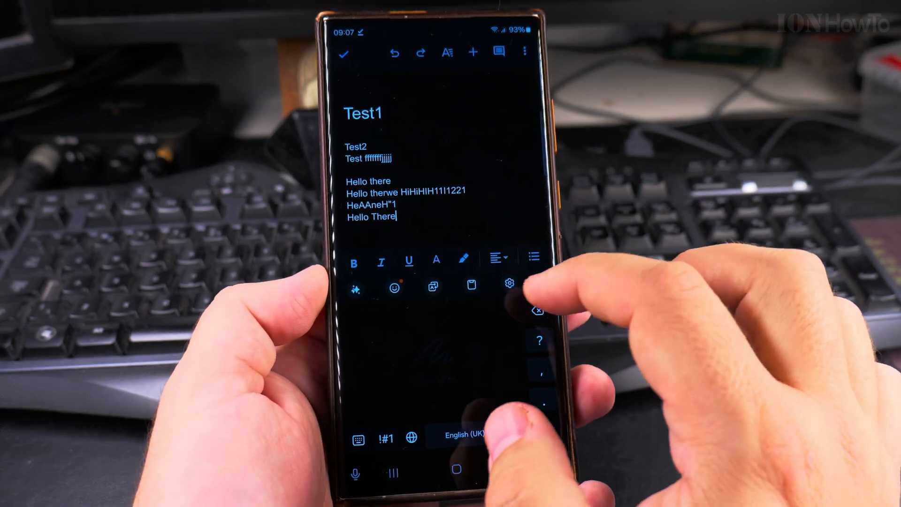
click(508, 284)
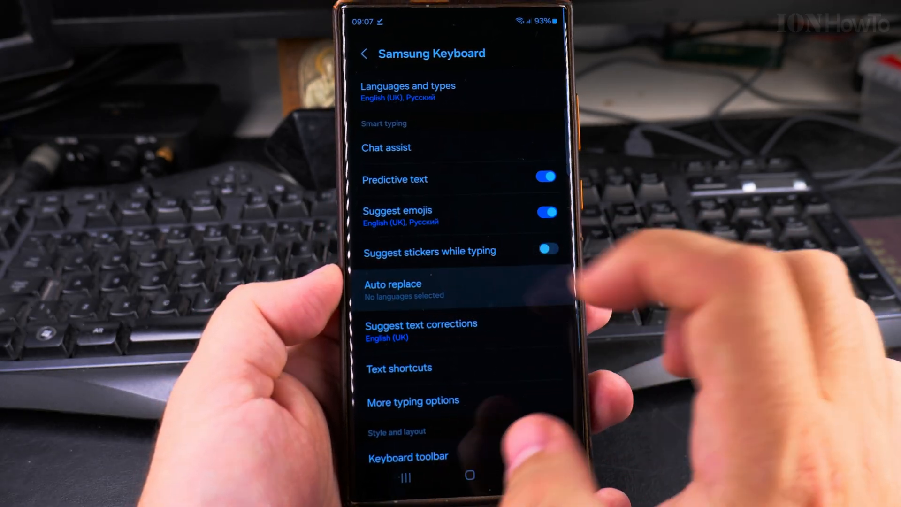
click(392, 289)
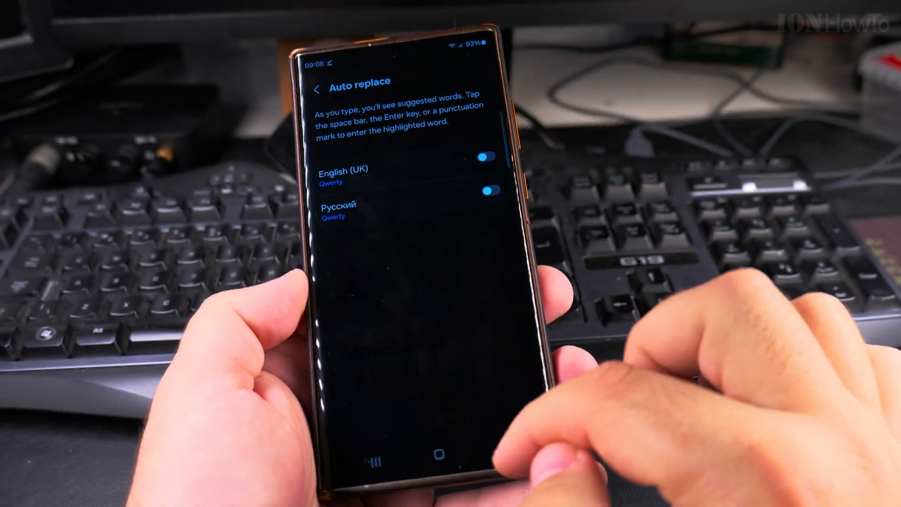
click(318, 87)
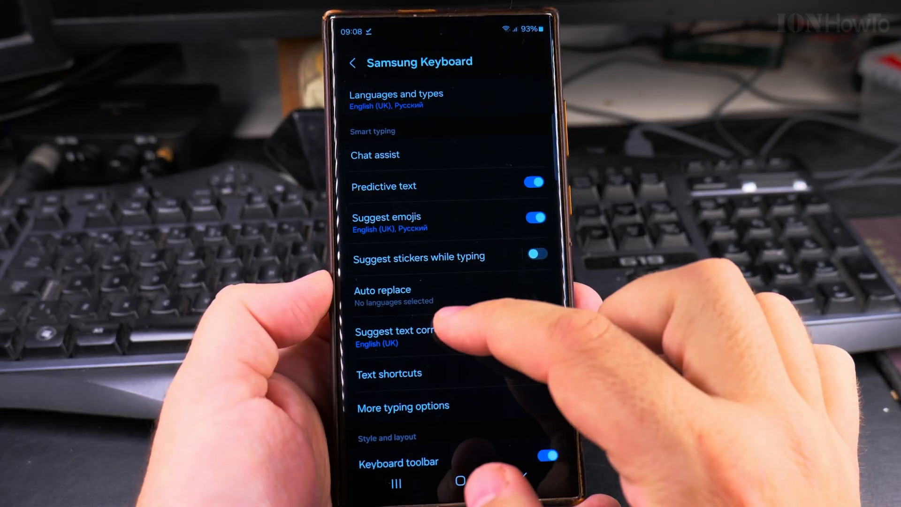